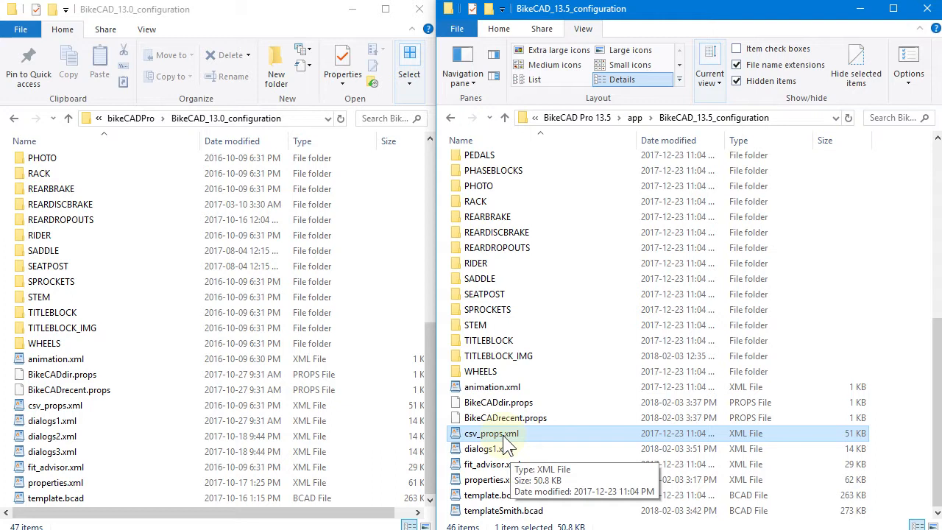
Step: Drag the File Explorer window beside the bmxSmith design open in BikeCAD Pro
{"action": "left_click_drag", "start_coordinate": [491, 433], "coordinate": [339, 343]}
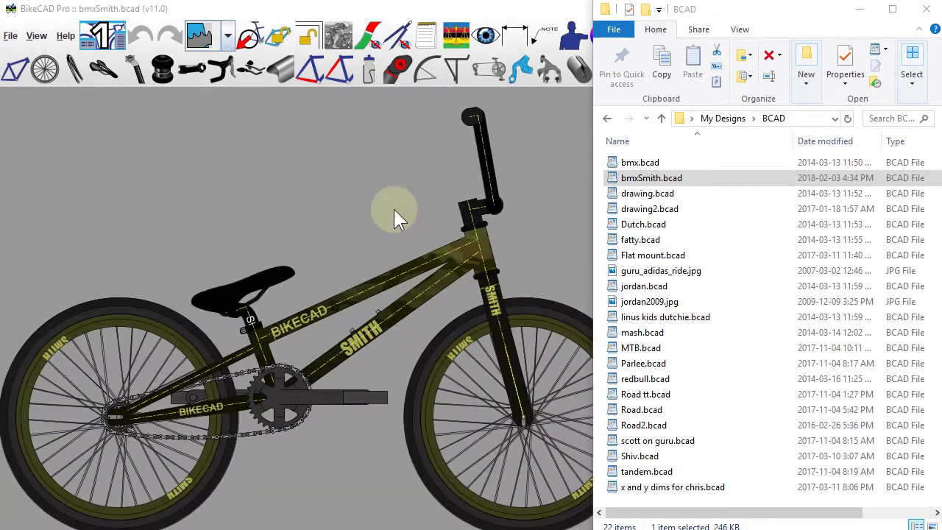
Step: Open the old Shiv.bcad design, then tandem.bcad, in BikeCAD Pro 13.5
{"action": "double_click", "coordinate": [638, 455]}
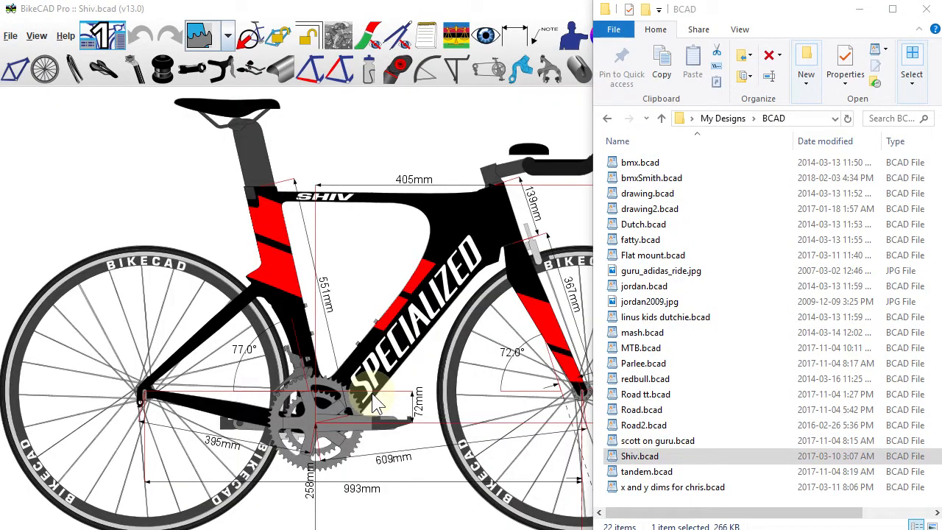
{"action": "left_click", "coordinate": [646, 471]}
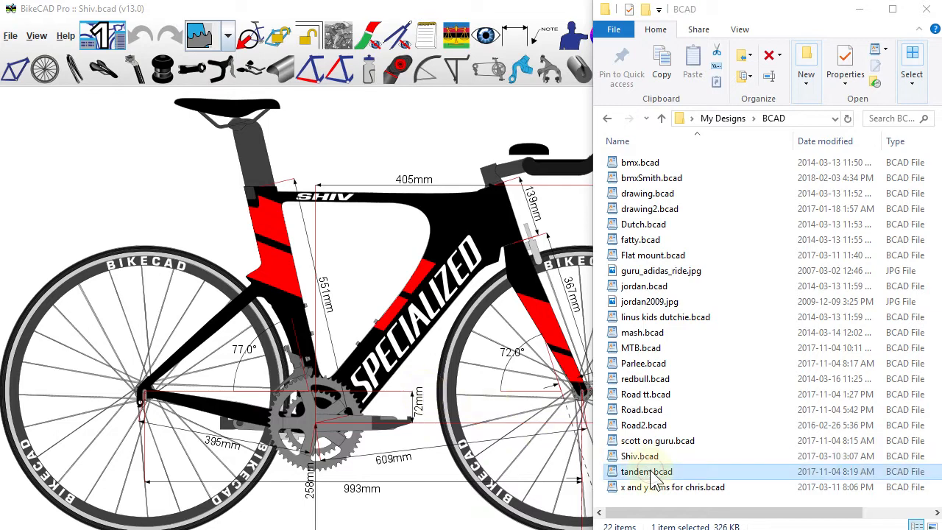
{"action": "double_click", "coordinate": [647, 471]}
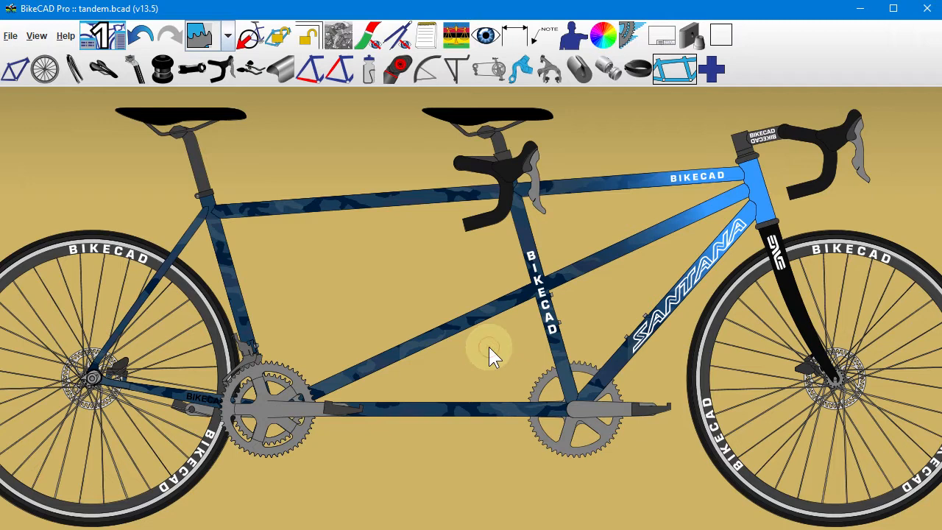
{"action": "mouse_move", "coordinate": [272, 191]}
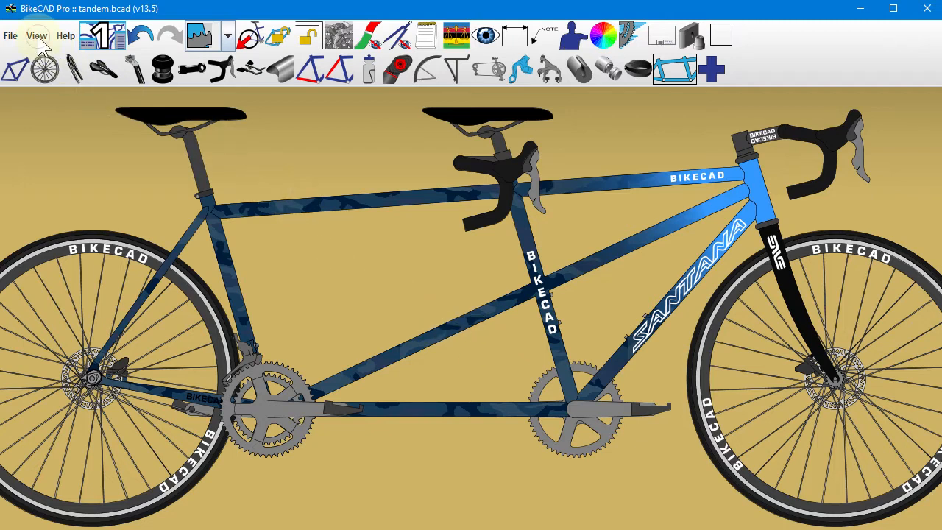
Step: Choose Customize from the View menu
{"action": "left_click", "coordinate": [36, 35]}
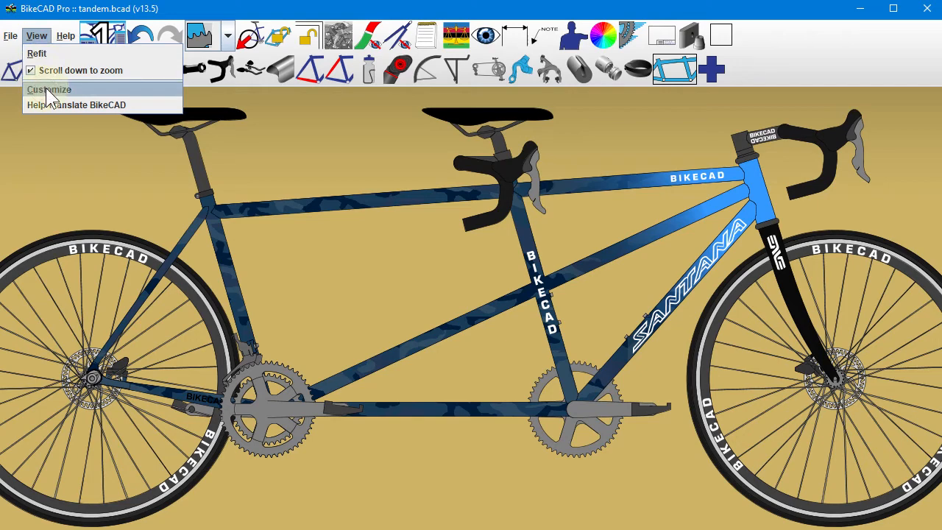
{"action": "left_click", "coordinate": [49, 89]}
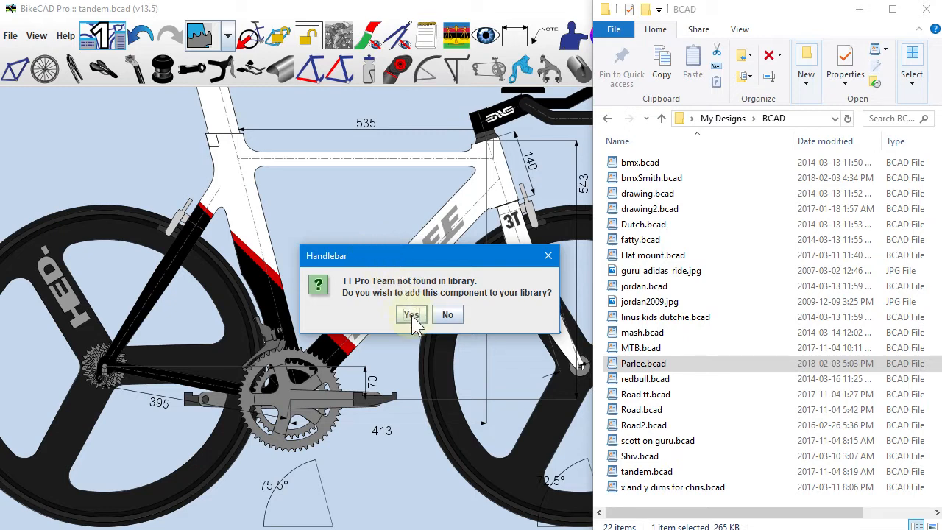
Step: Accept adding the TT Pro Team handlebar to the library
{"action": "left_click", "coordinate": [411, 314]}
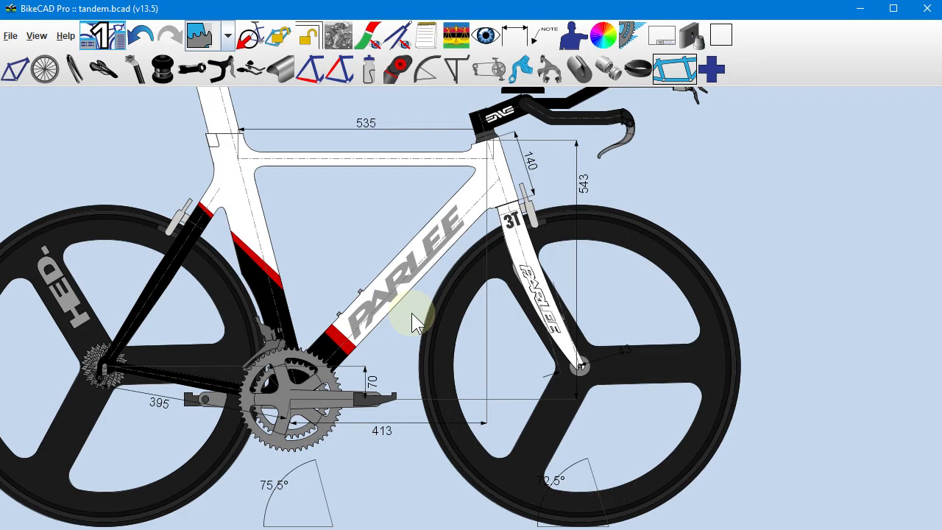
{"action": "mouse_move", "coordinate": [806, 250]}
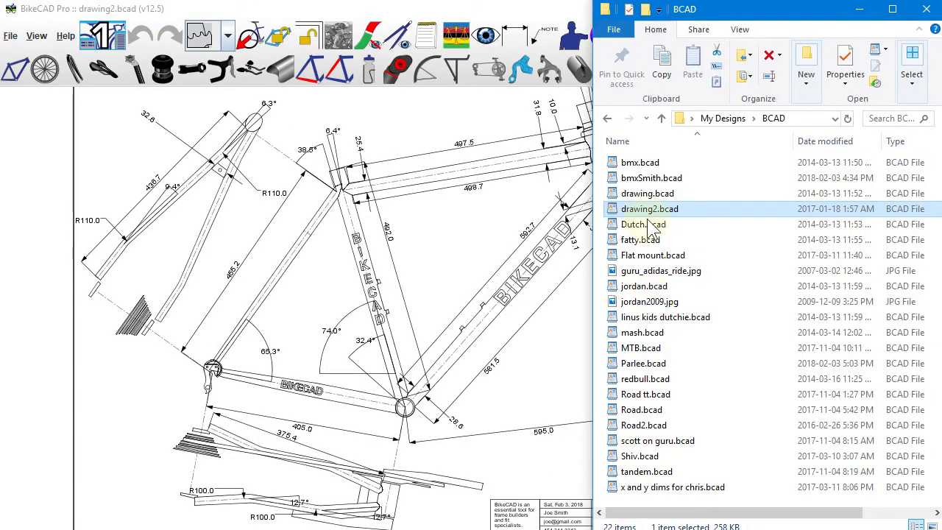
Step: Open drawing.bcad from File Explorer
{"action": "left_click", "coordinate": [647, 193]}
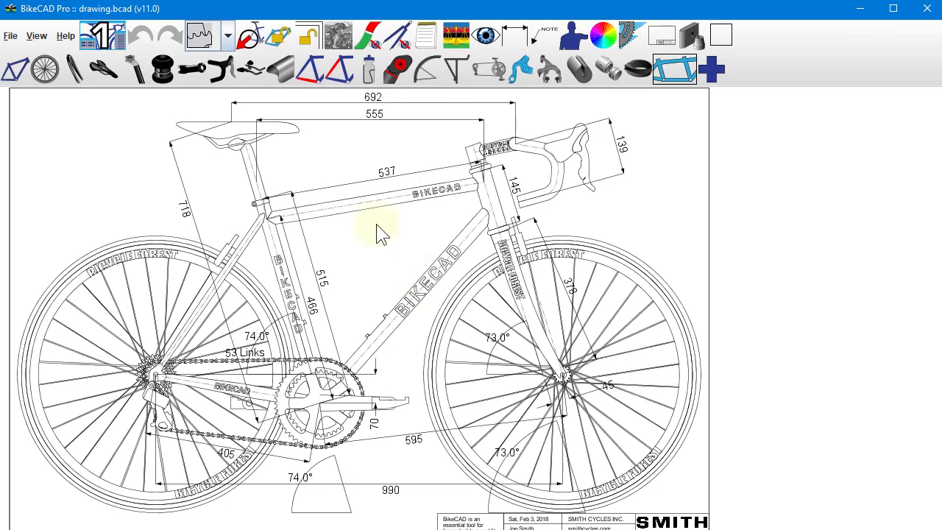
Step: Start File > Save template > Dimensions and name the template 'Customer'
{"action": "left_click", "coordinate": [10, 35]}
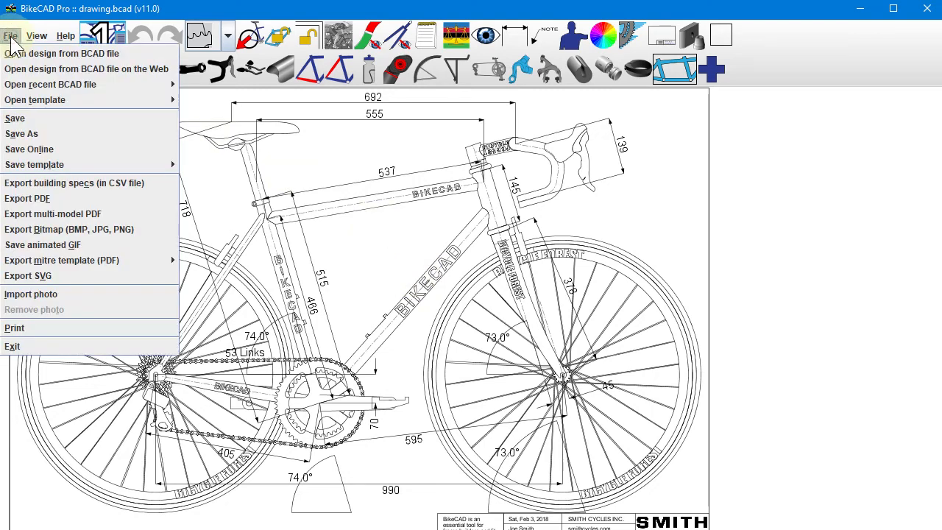
{"action": "mouse_move", "coordinate": [62, 53]}
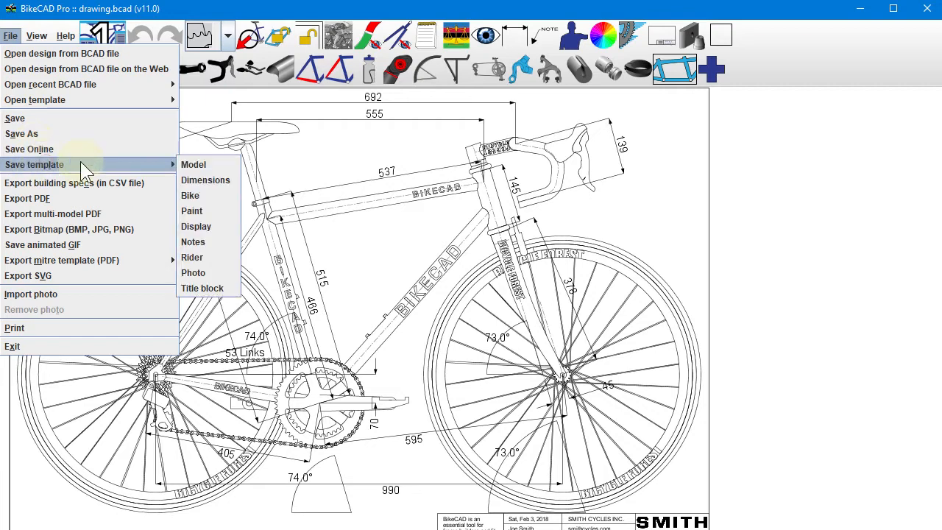
{"action": "mouse_move", "coordinate": [205, 180]}
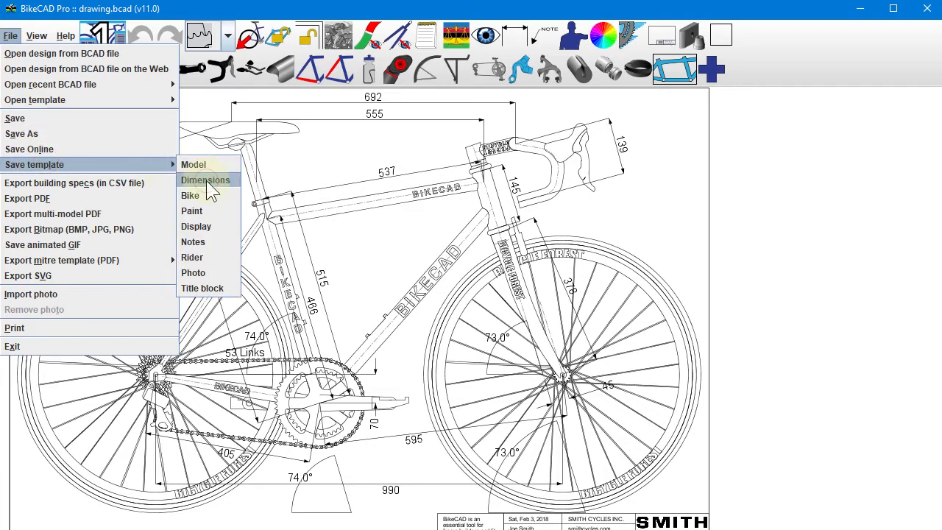
{"action": "left_click", "coordinate": [204, 180]}
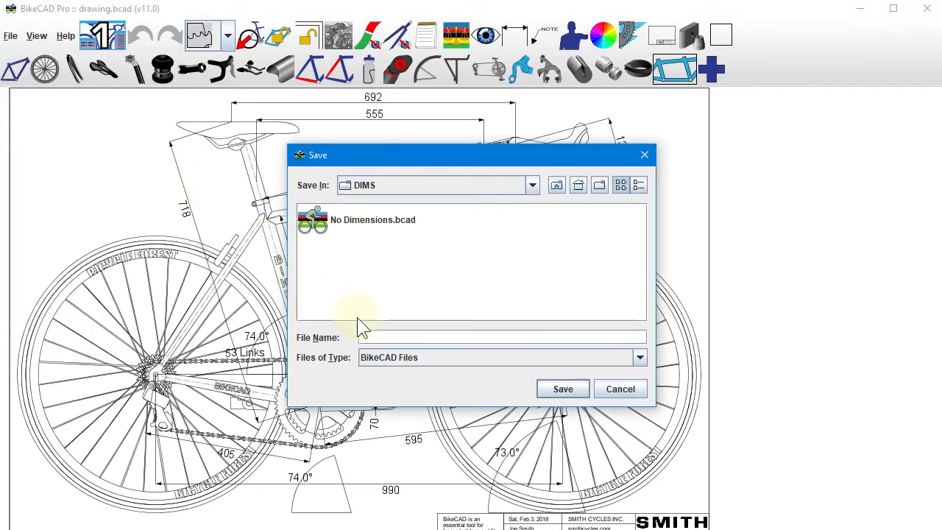
{"action": "type", "text": "Cust"}
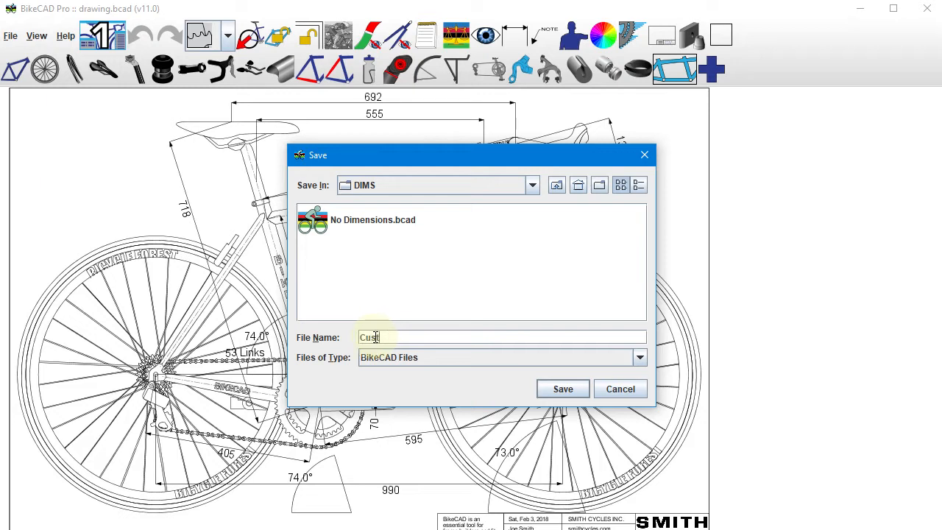
{"action": "type", "text": "omer"}
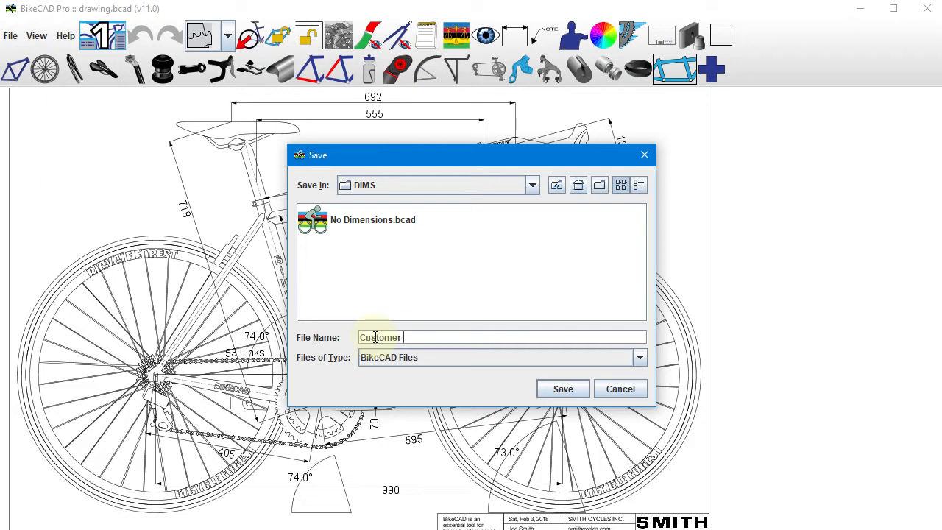